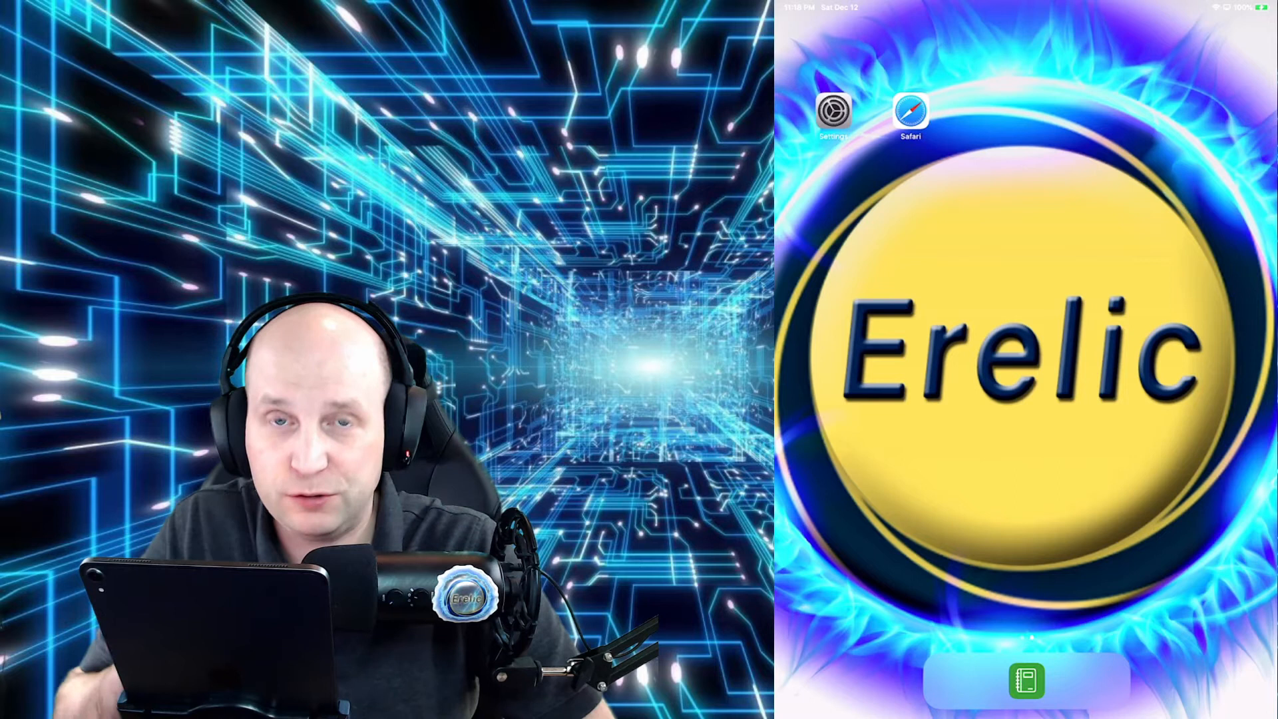
Step: Launch Safari from the Home Screen to show its Favorites start page
left_click(911, 109)
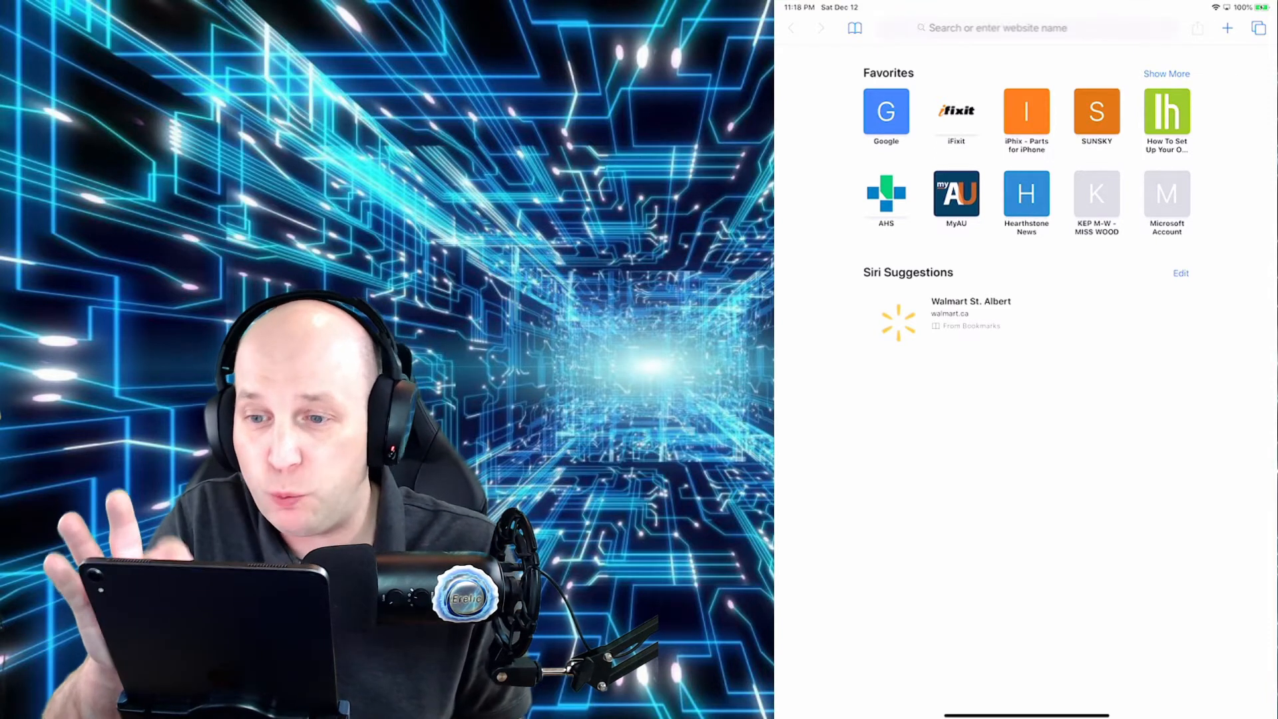
Step: Enter "wiki" in the address bar to reach the wikipedia.org portal
left_click(1025, 28)
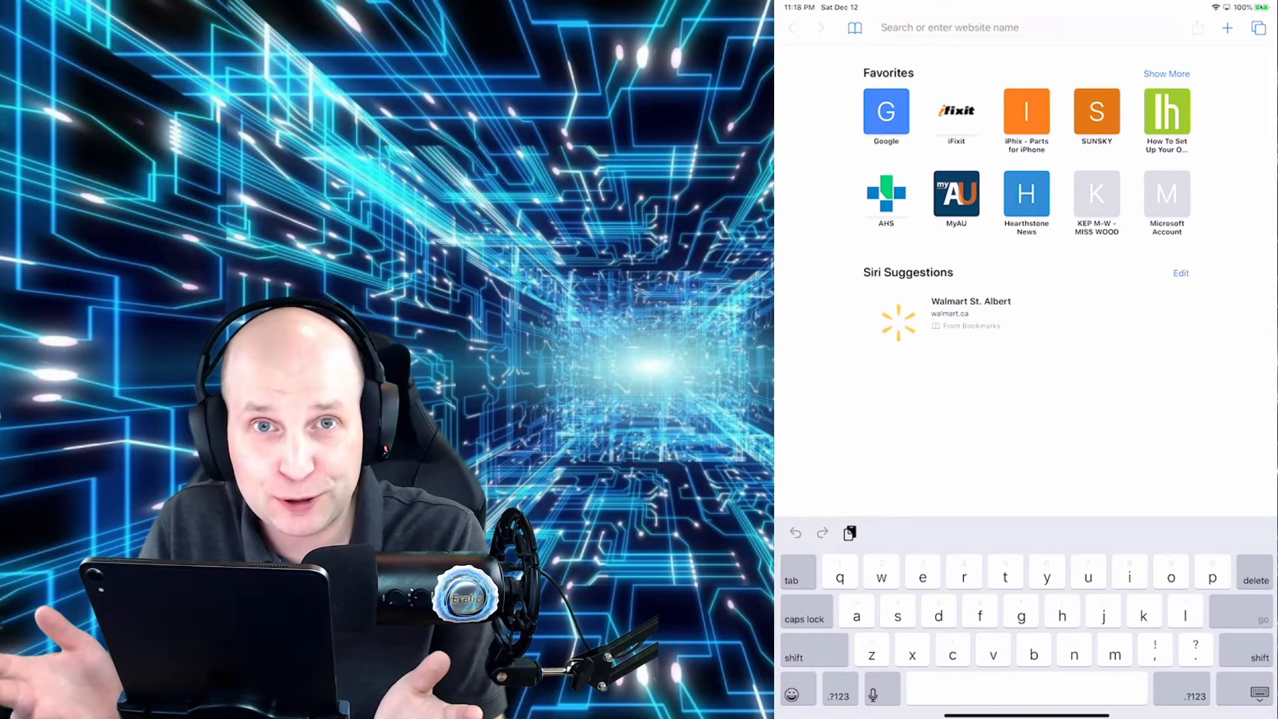
type("wi")
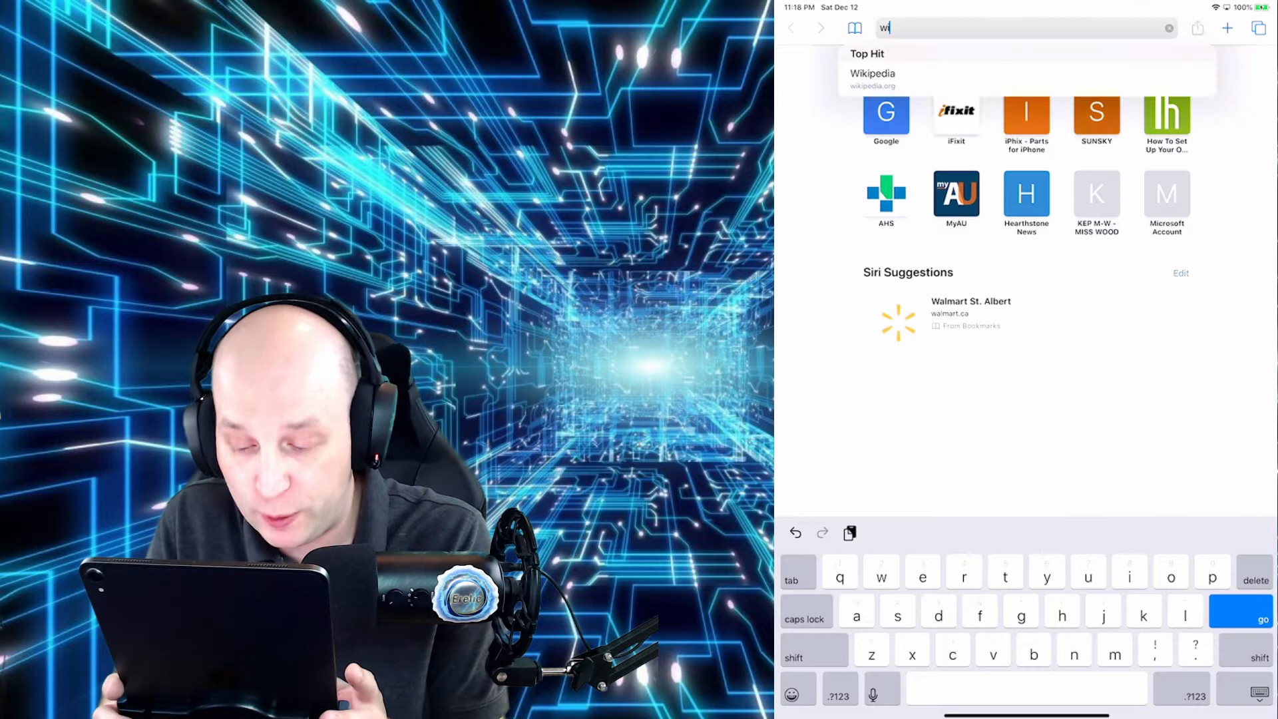
type("kipedia.org")
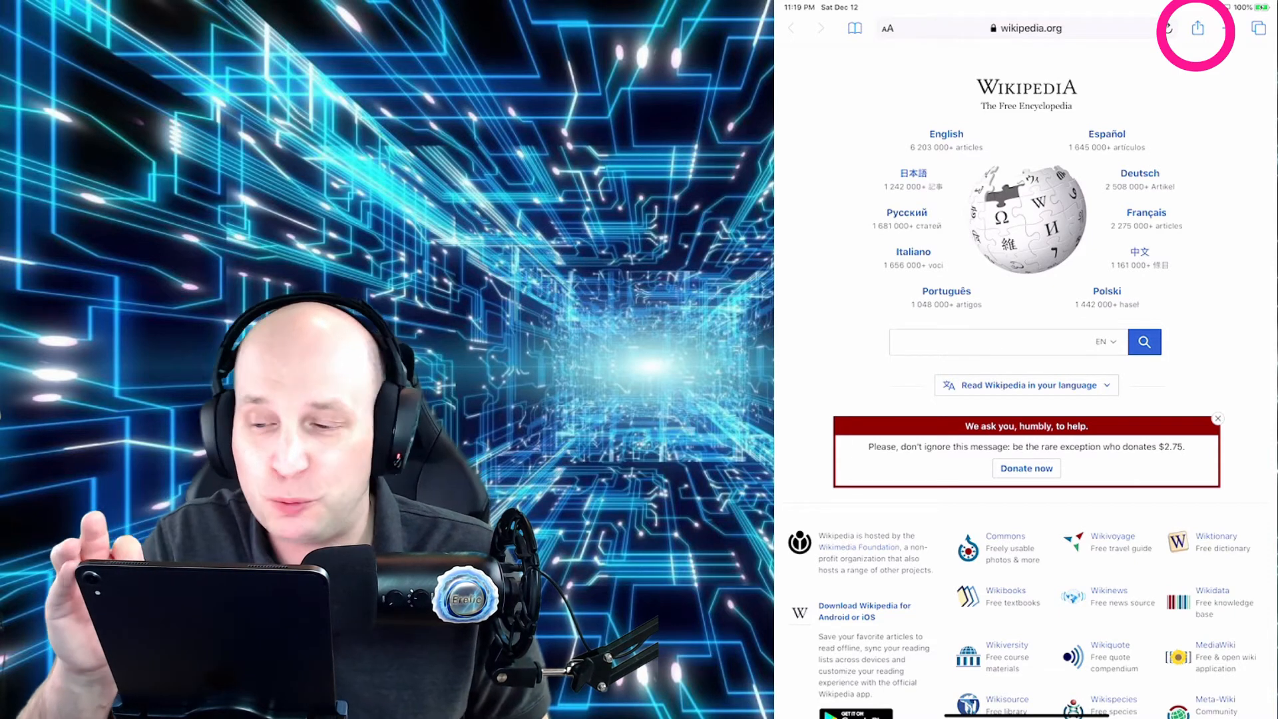
Step: Choose Add to Home Screen from the Share menu for the Wikipedia page
left_click(1197, 28)
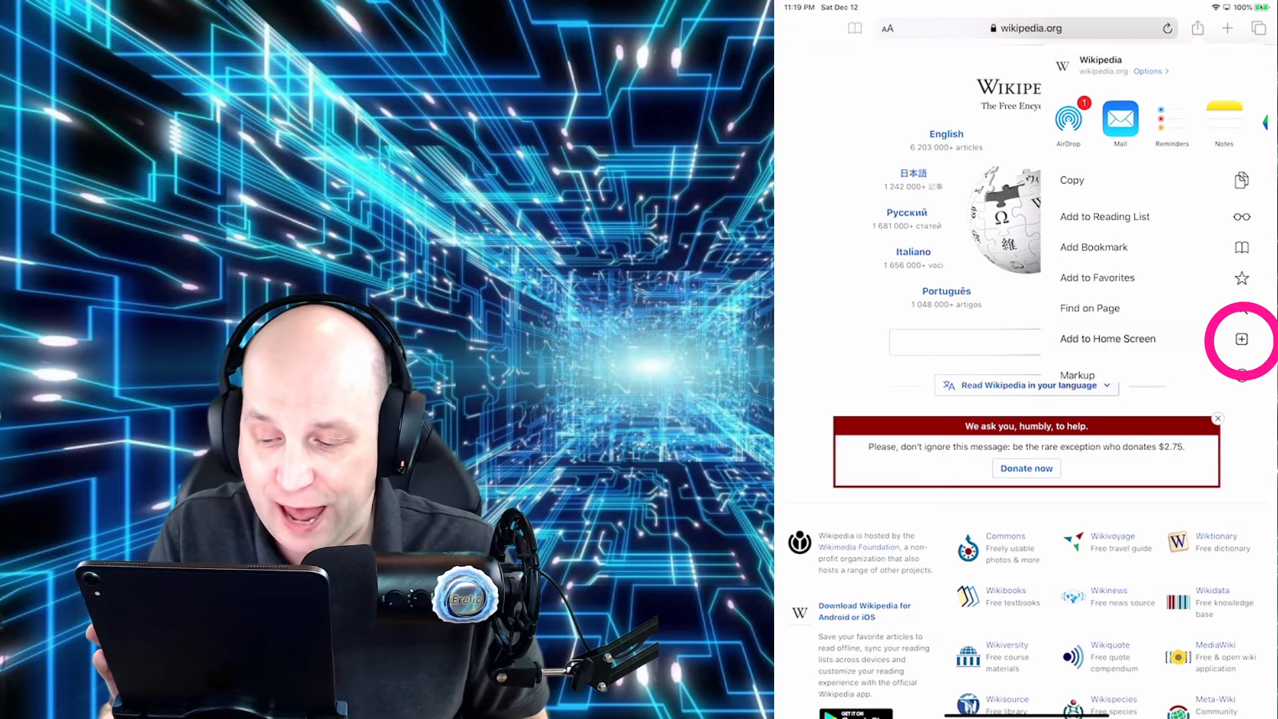
left_click(1108, 338)
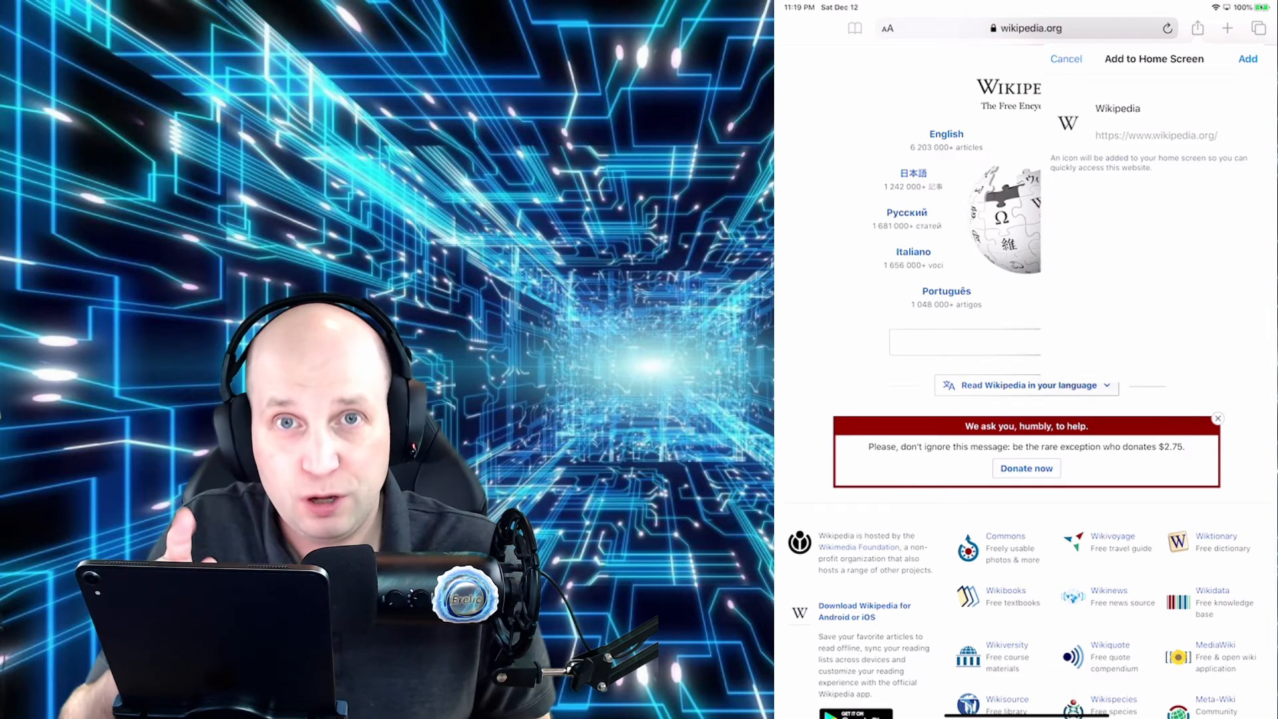
Step: Name the shortcut "Mw Wiki" and add it to the Home Screen
left_click(1118, 108)
type("Mw")
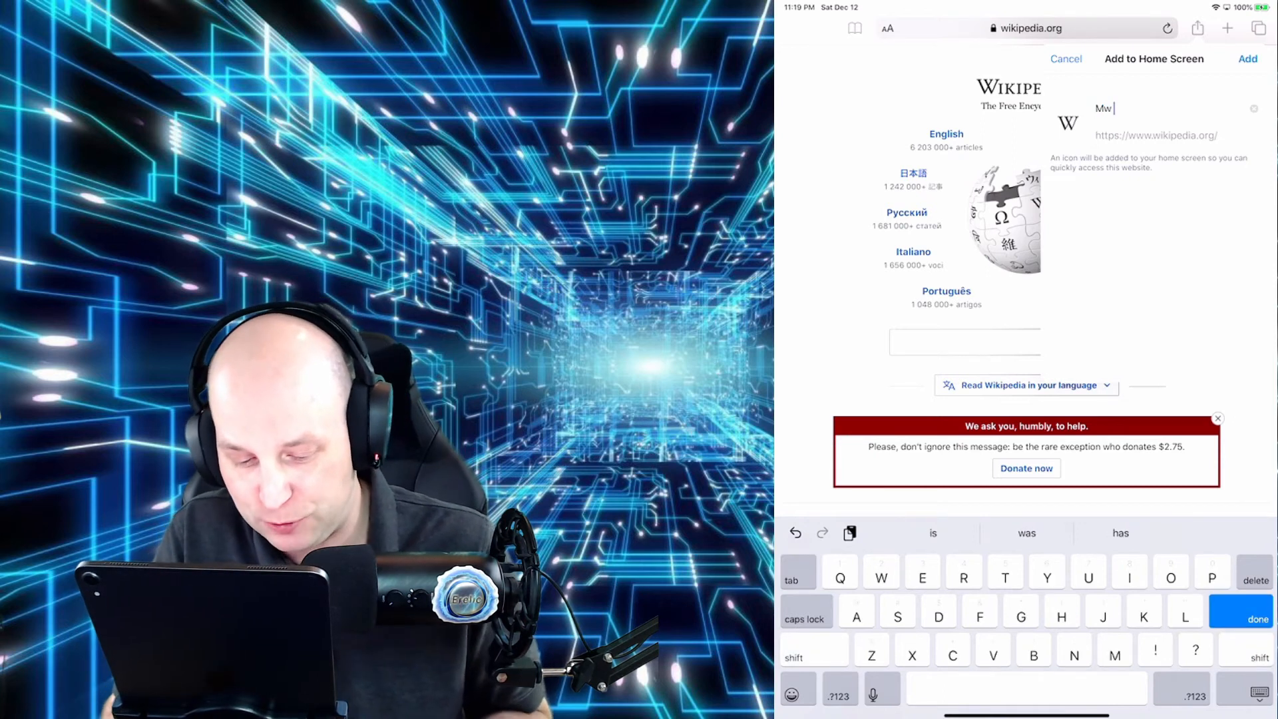
type("Wiki")
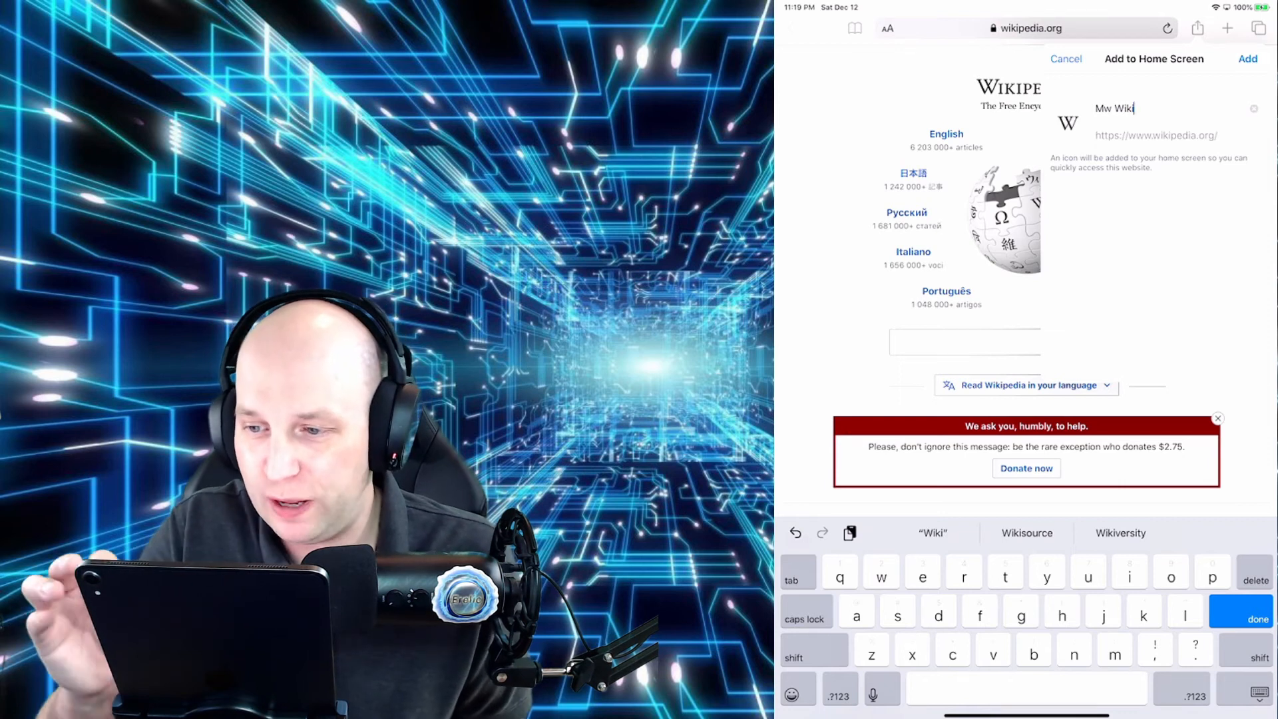
left_click(1248, 58)
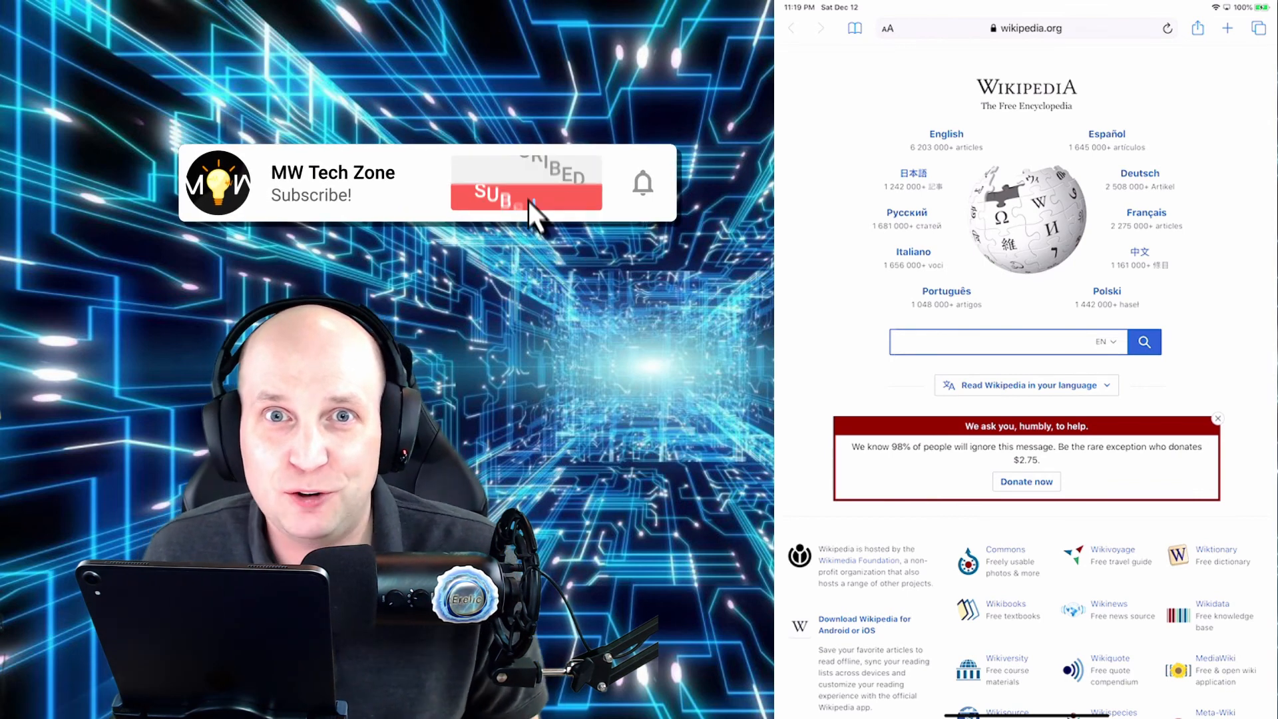
Step: Tap on the Wikipedia portal page after the Mw Wiki shortcut sheet closes
left_click(526, 181)
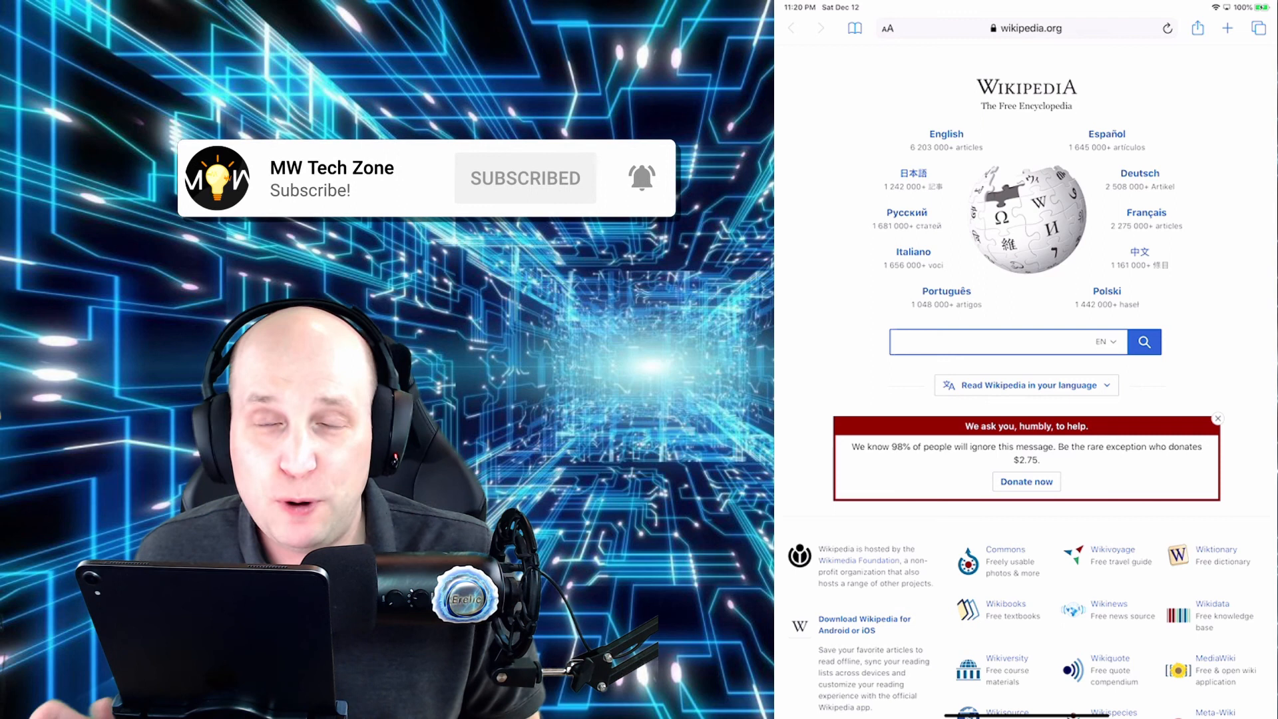